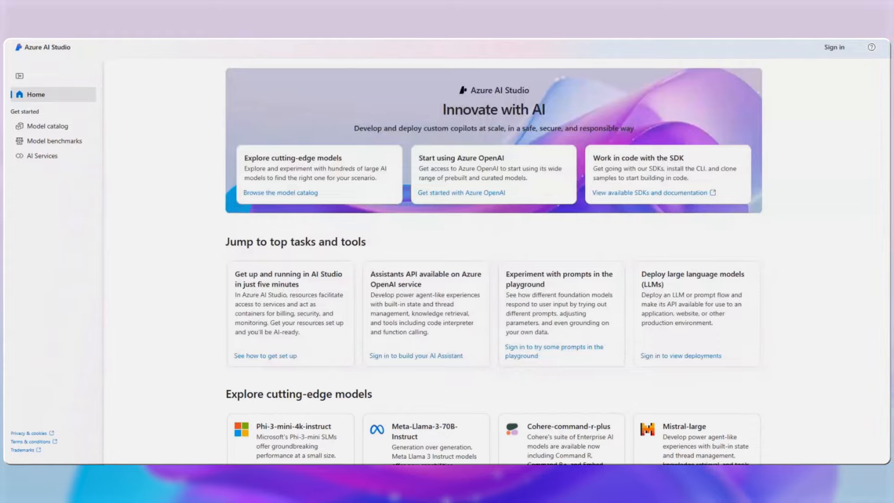
- Ask the Contoso Outdoors chat assistant for tent-care advice
{"action": "scroll", "scroll_direction": "down", "scroll_amount": 3}
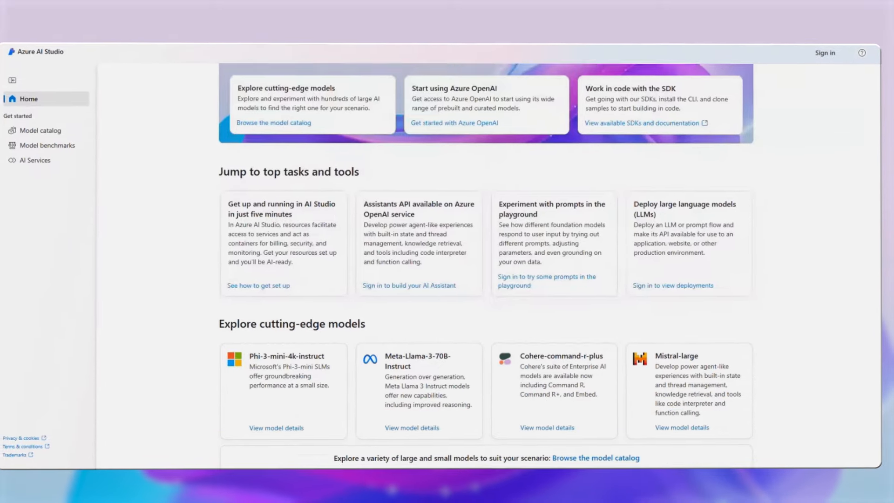
{"action": "scroll", "scroll_direction": "down", "scroll_amount": 3}
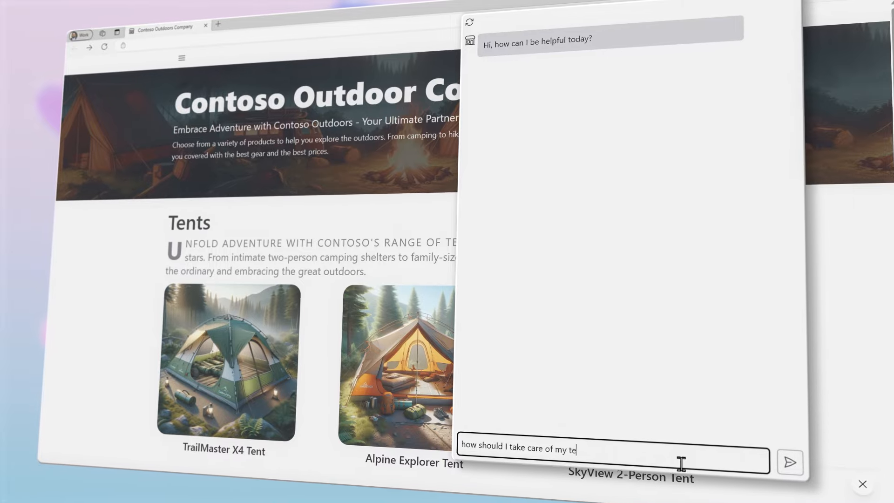
{"action": "left_click", "coordinate": [789, 462]}
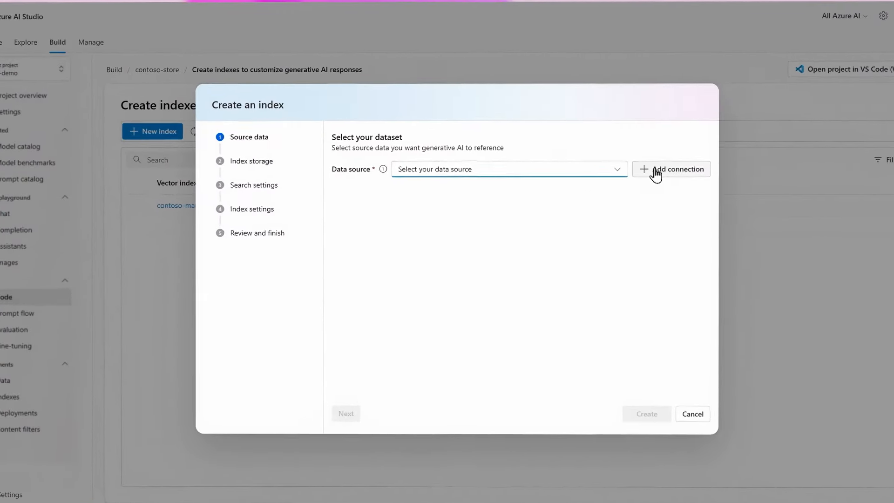
- Add a data source connection for the index and set its content field mapping
{"action": "left_click", "coordinate": [671, 169]}
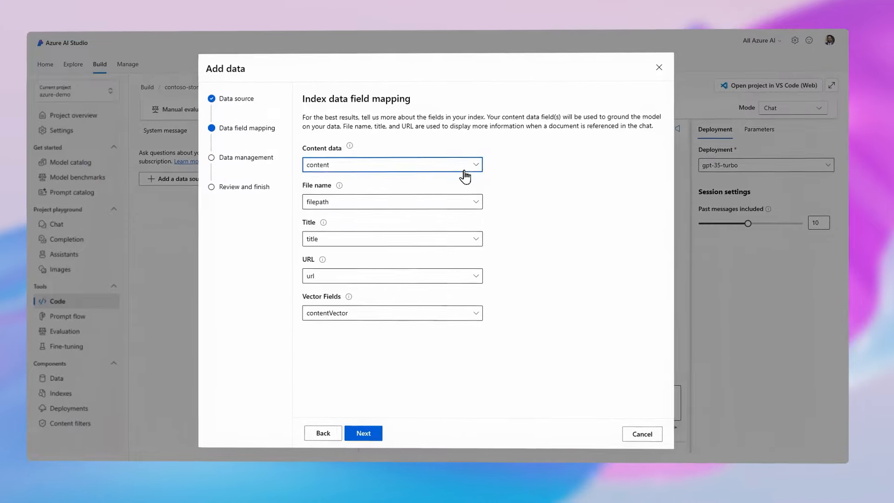
{"action": "left_click", "coordinate": [363, 432]}
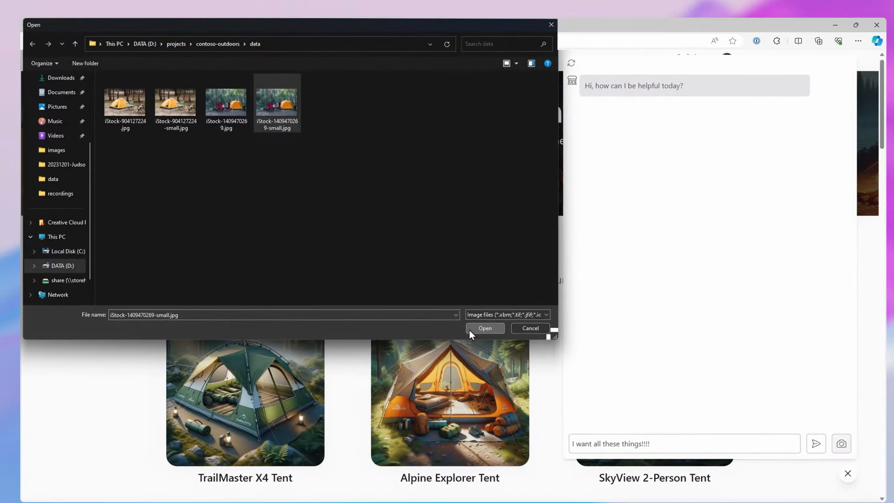
{"action": "left_click", "coordinate": [484, 328]}
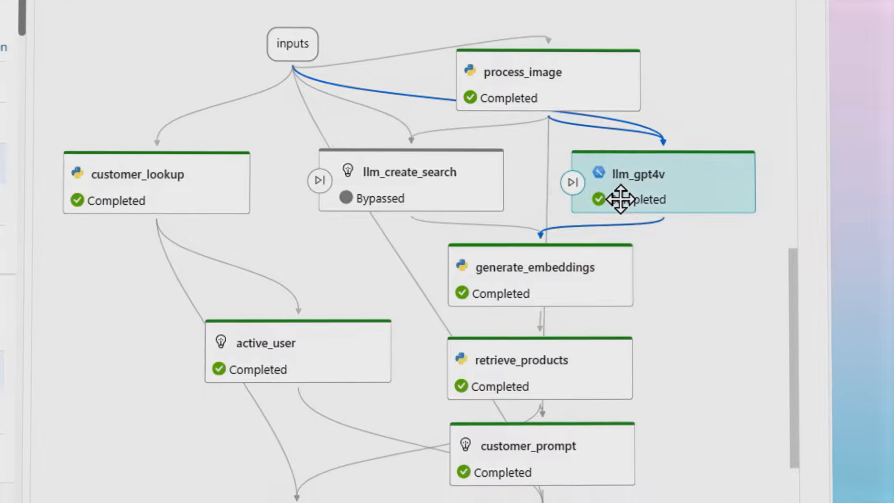
- Scroll the prompt flow graph to review node statuses, with llm_create_search bypassed
{"action": "scroll", "scroll_direction": "down", "scroll_amount": 3}
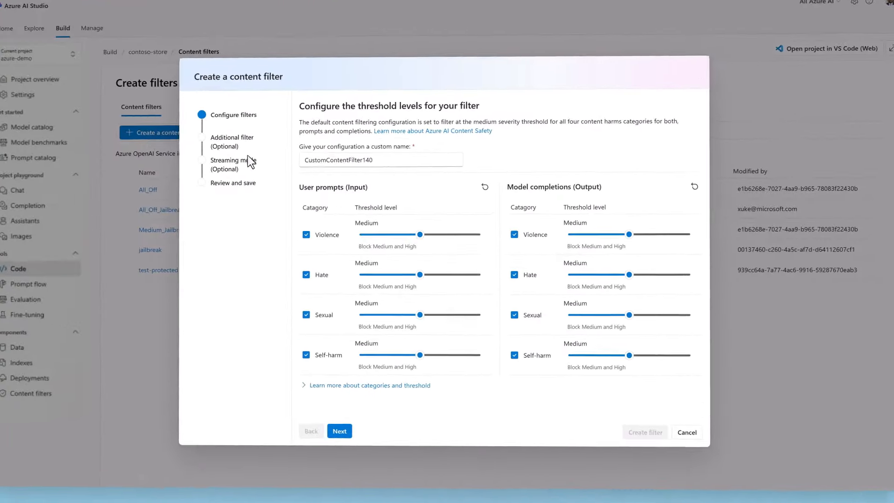
- Name the filter MyNewFilter and enable the Protected materials text and code filters
{"action": "type", "text": "MyNewFilter"}
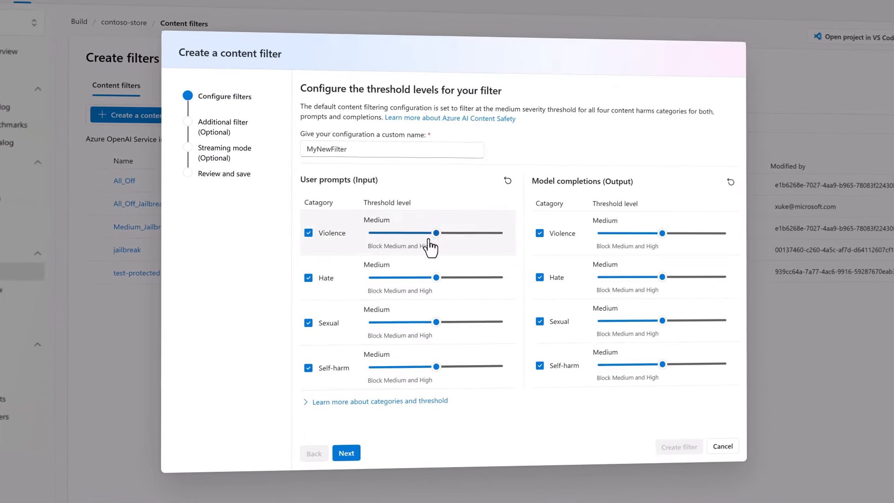
{"action": "left_click", "coordinate": [346, 452]}
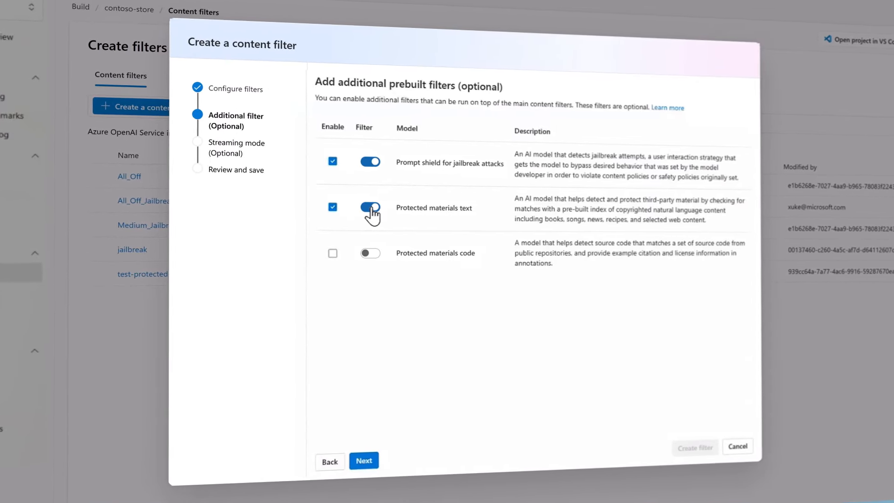
{"action": "left_click", "coordinate": [369, 253]}
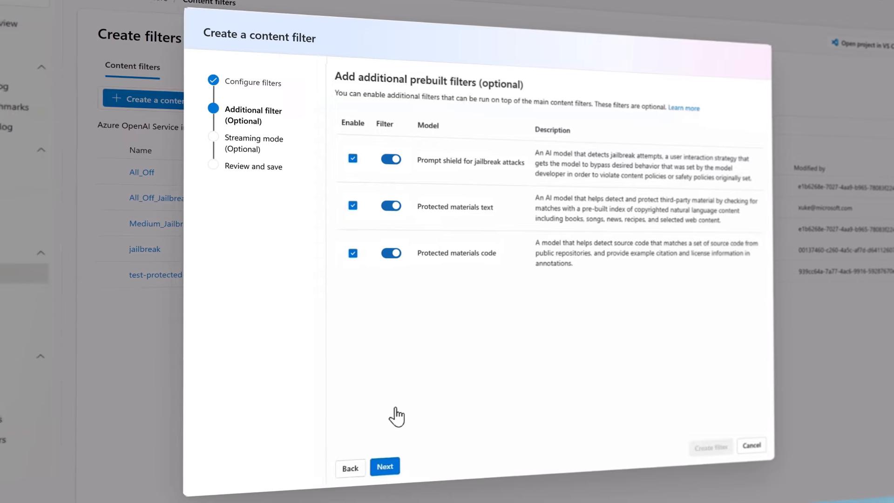